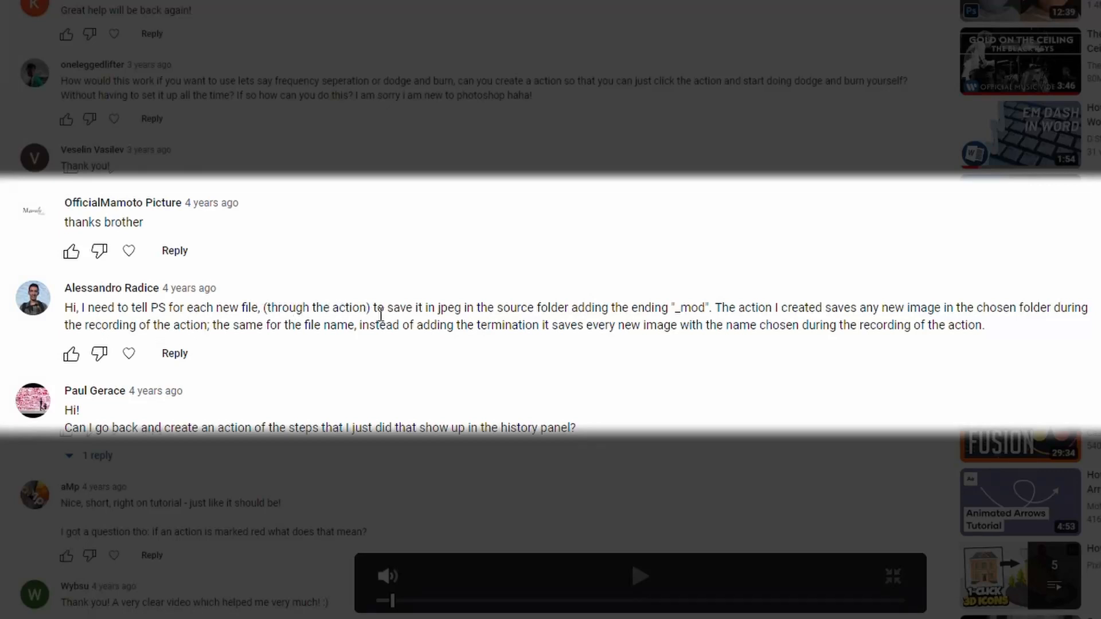
pyautogui.moveTo(544, 321)
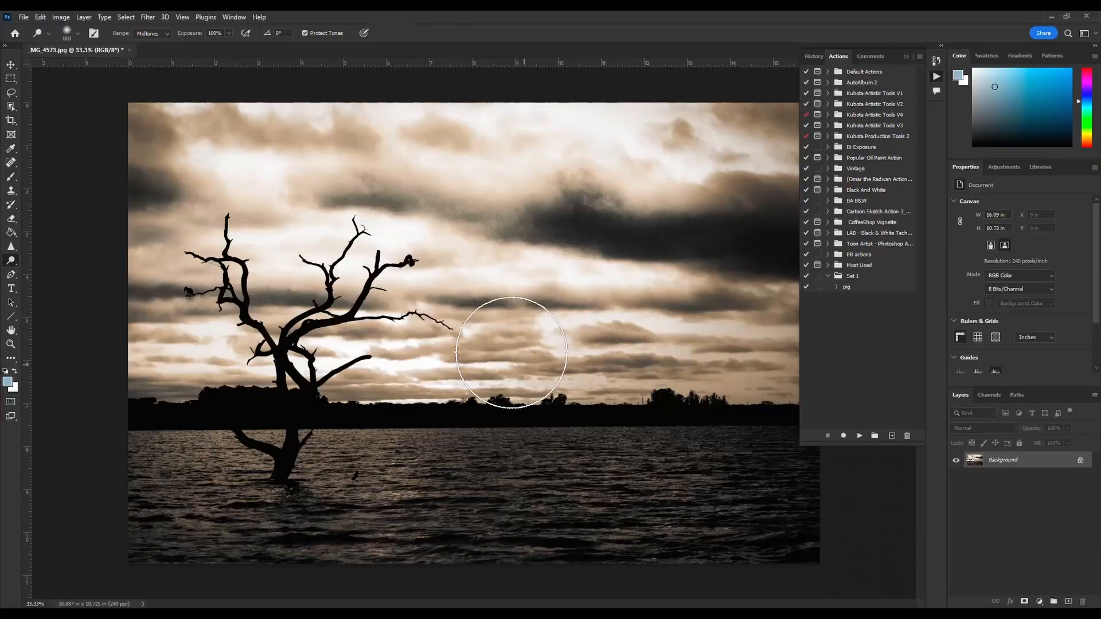
# Review the pig action's recorded Save step settings in the Actions panel, then head to File.
pyautogui.click(837, 286)
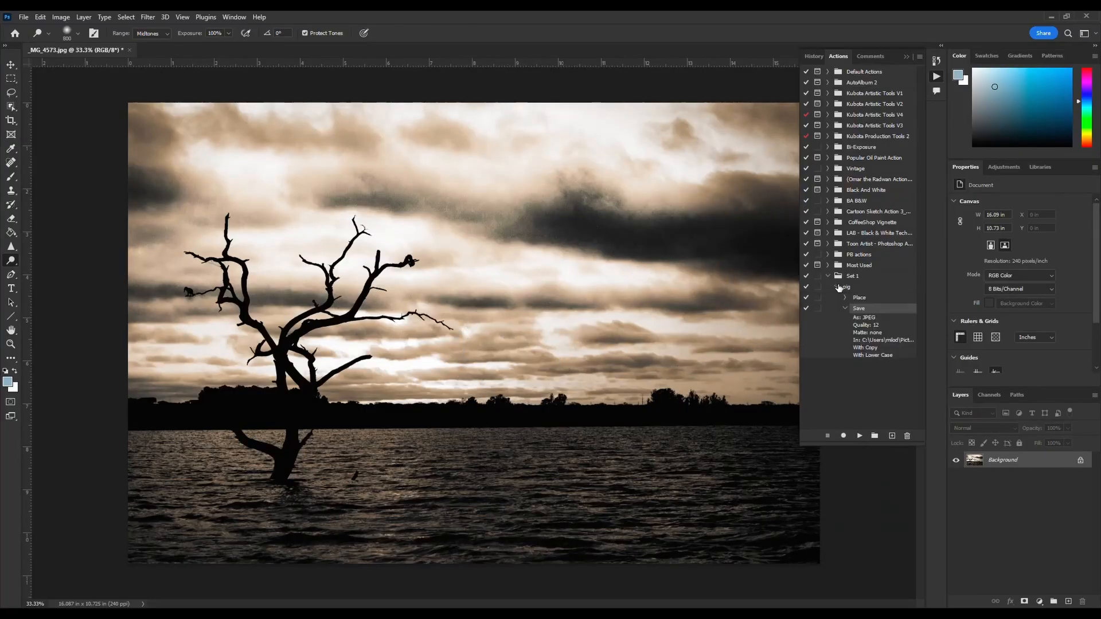
pyautogui.click(845, 308)
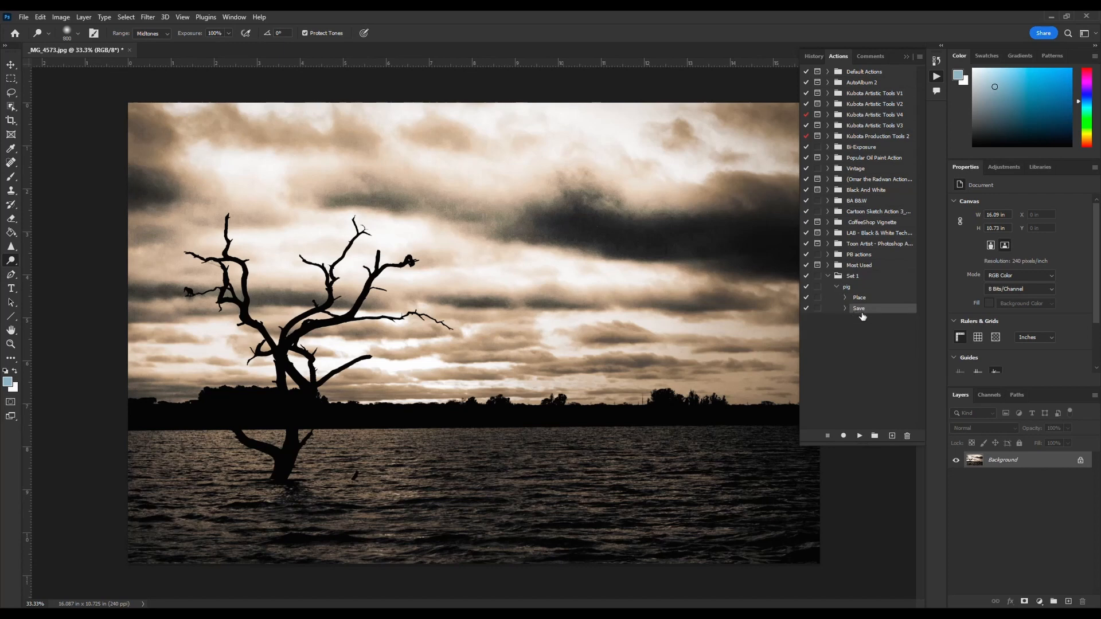
pyautogui.moveTo(460, 420)
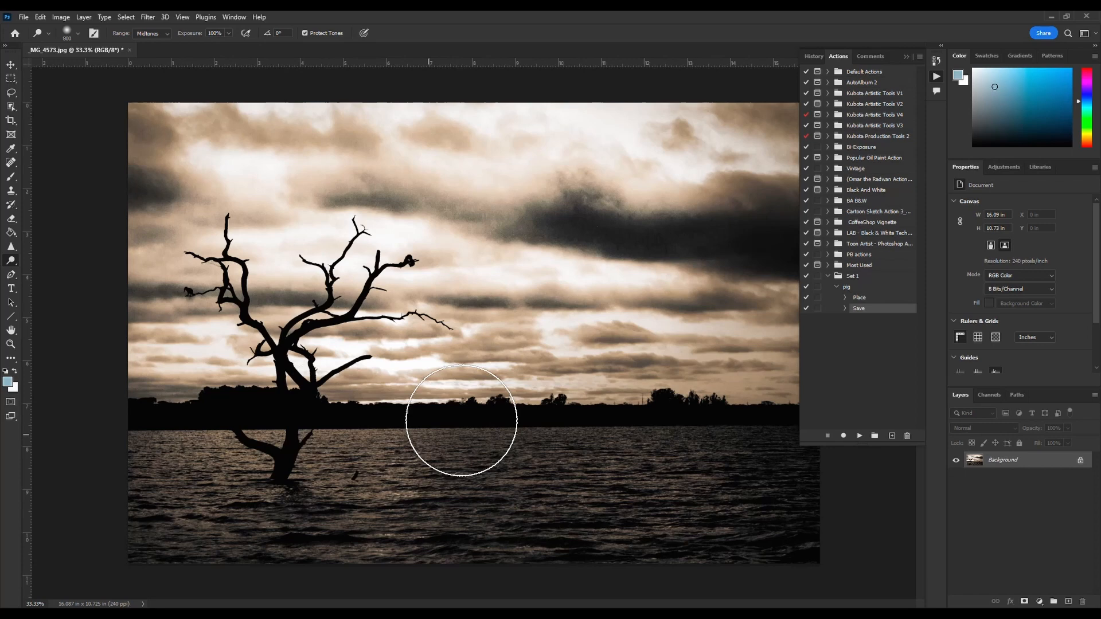
pyautogui.moveTo(451, 406)
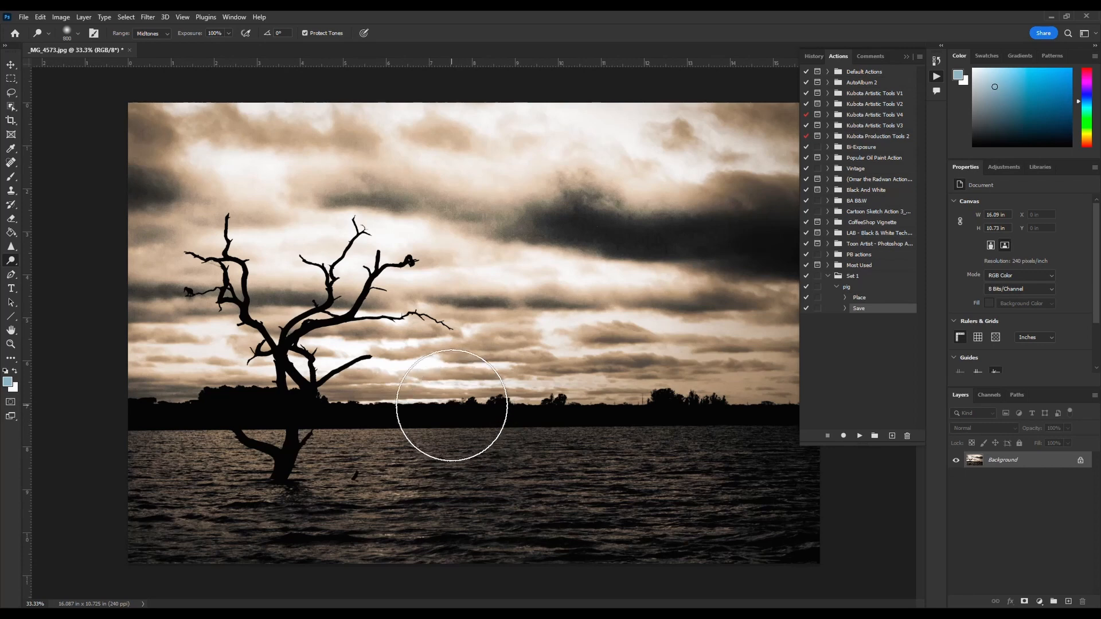
pyautogui.moveTo(372, 509)
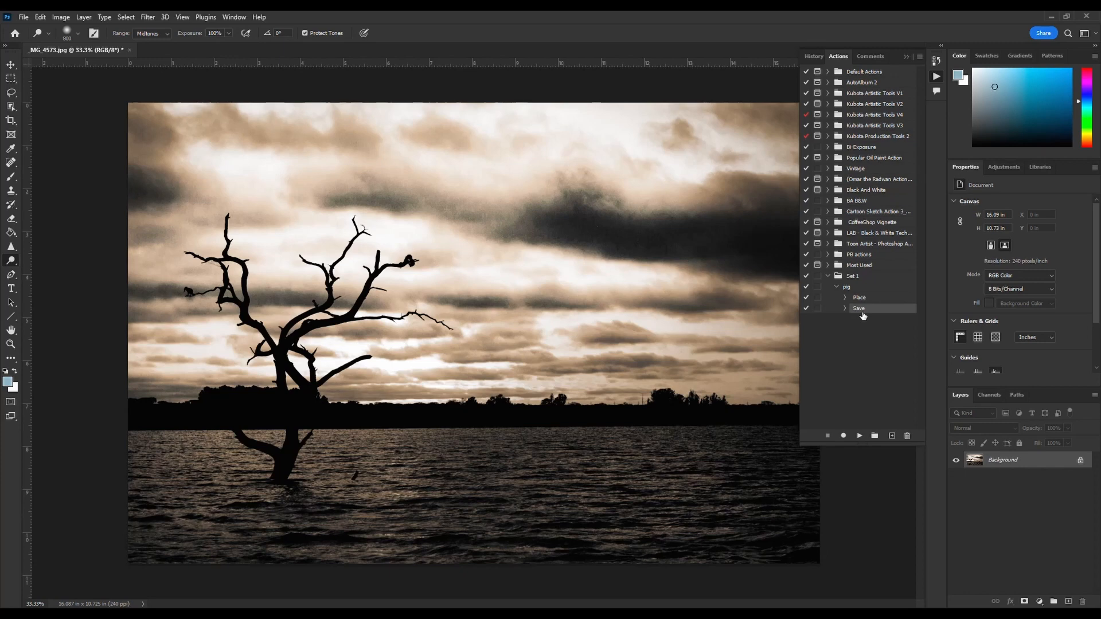
pyautogui.moveTo(853, 314)
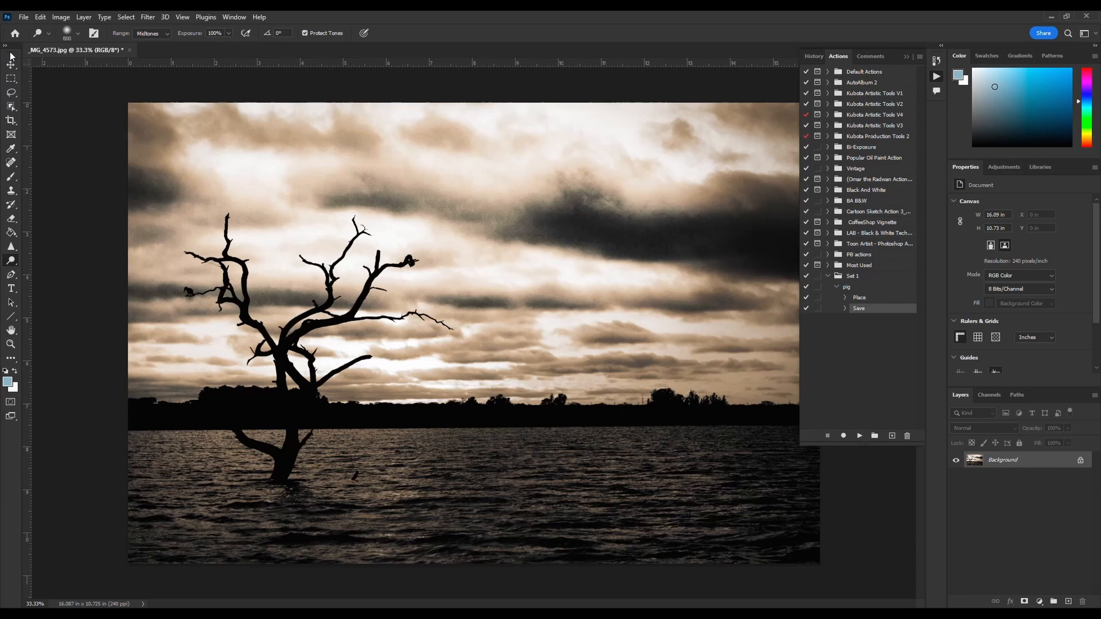
pyautogui.click(23, 17)
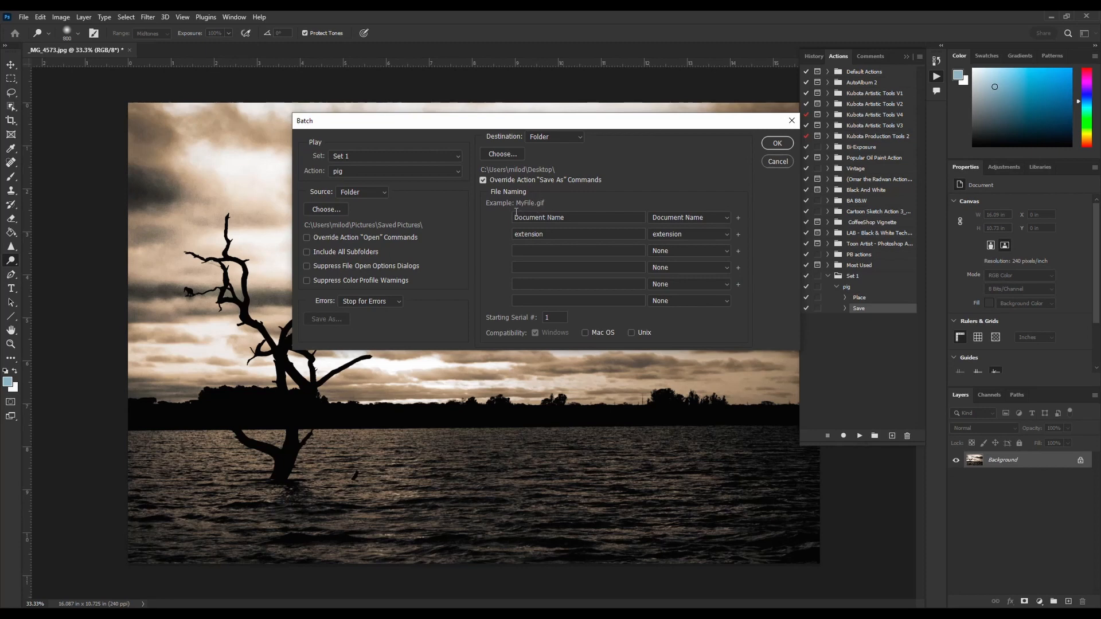
pyautogui.moveTo(527, 209)
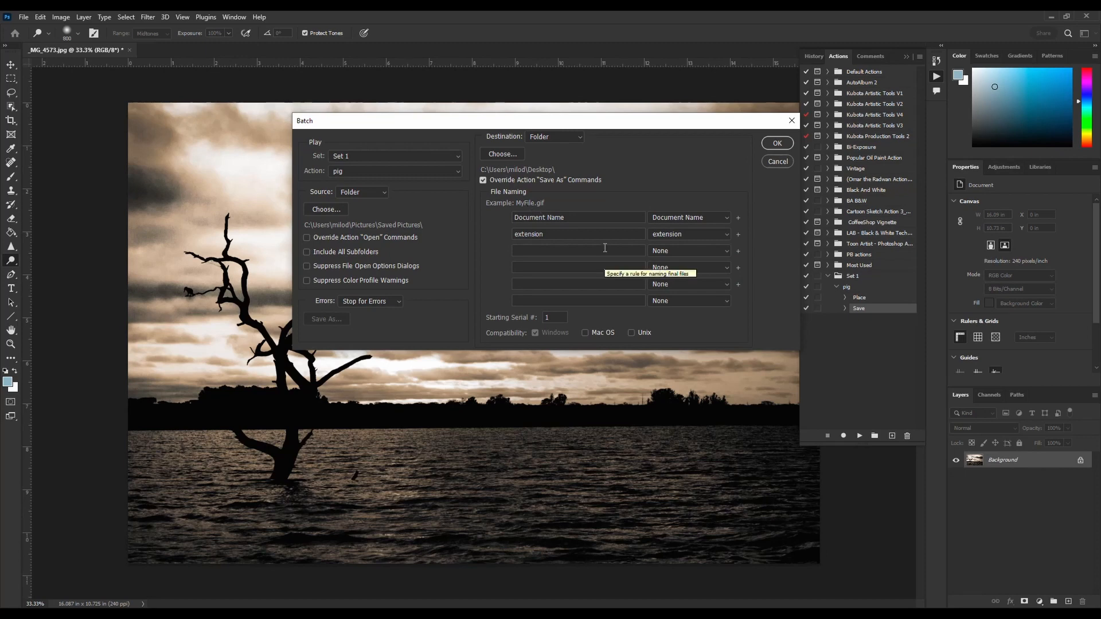
# Append _mod to the Batch file naming and start the run to the Desktop.
pyautogui.write('_mod')
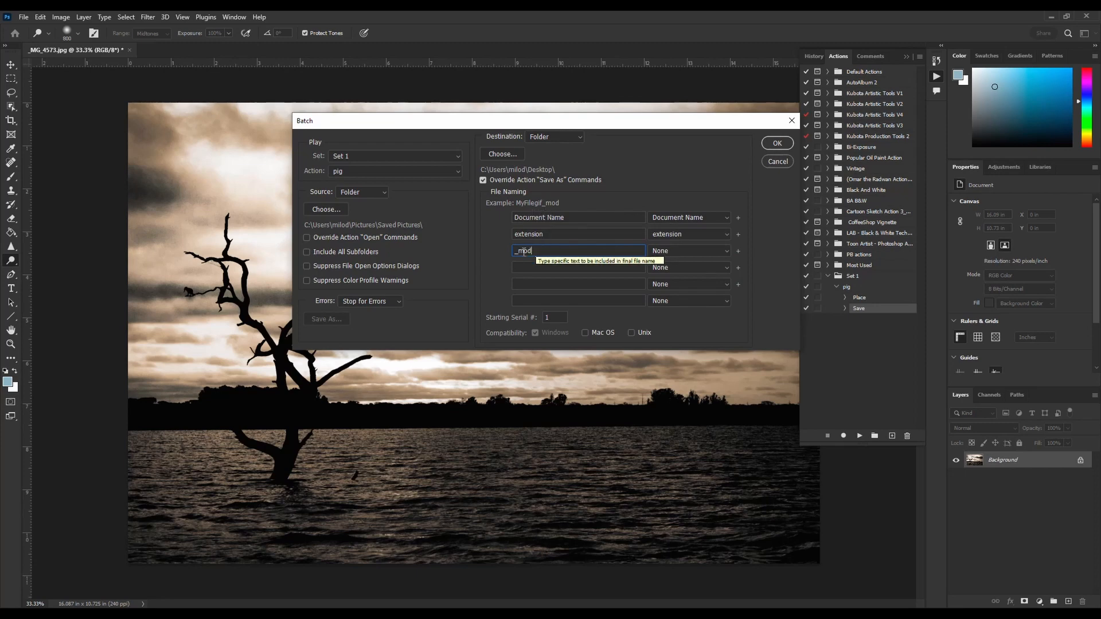
pyautogui.click(777, 144)
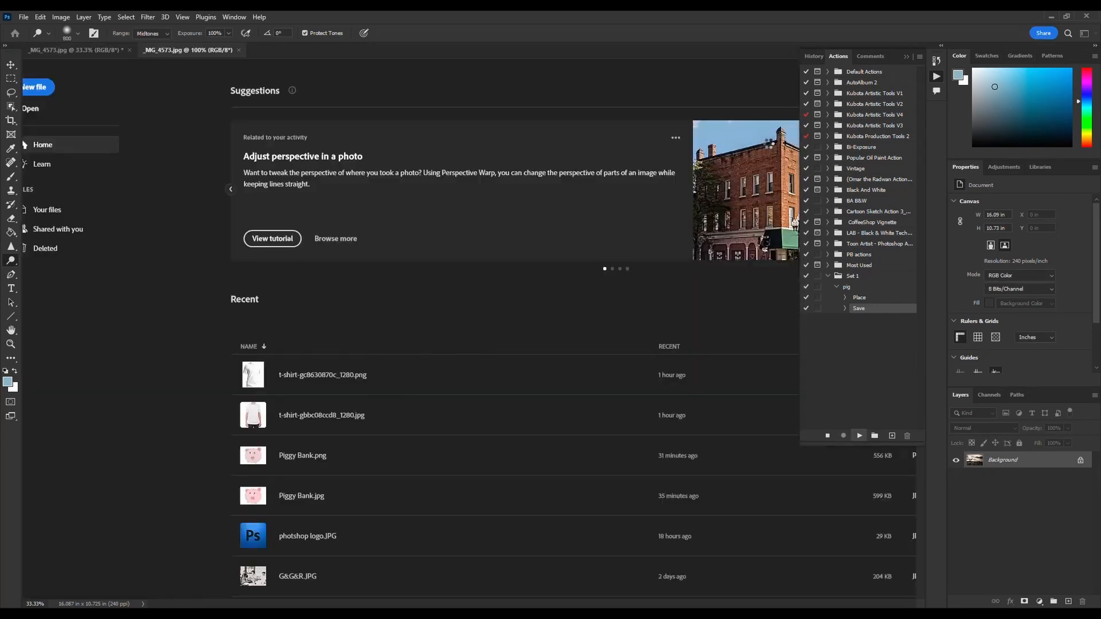
# Check the Desktop folder for the _MG_4573jpg_mod, _MG_8501jpg_mod and _MG_9674bwjpg_mod copies.
pyautogui.click(187, 49)
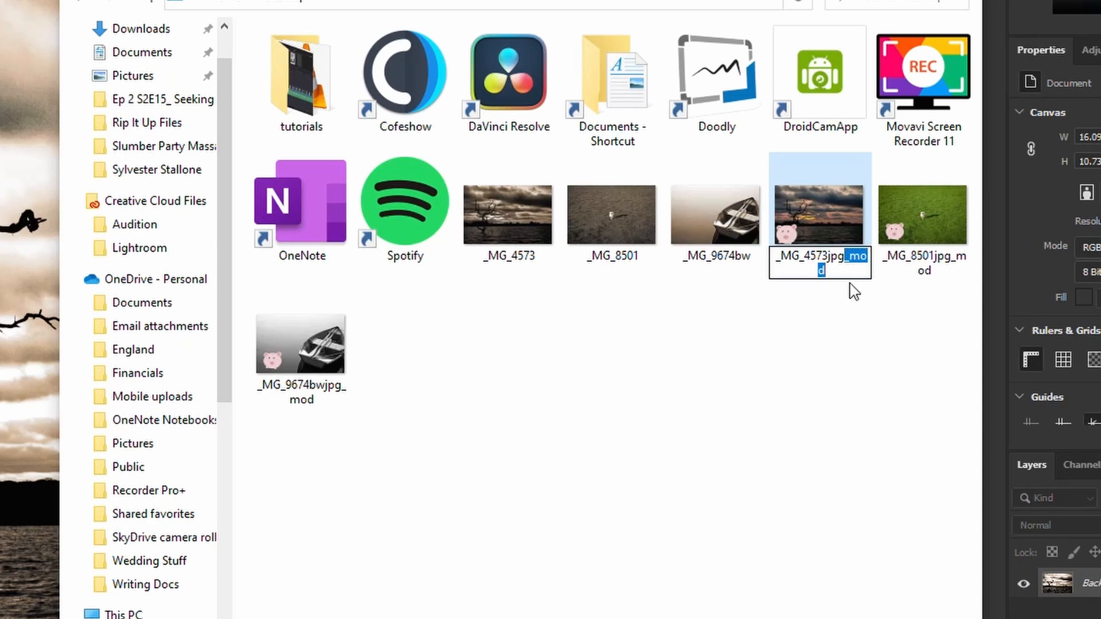
pyautogui.click(342, 412)
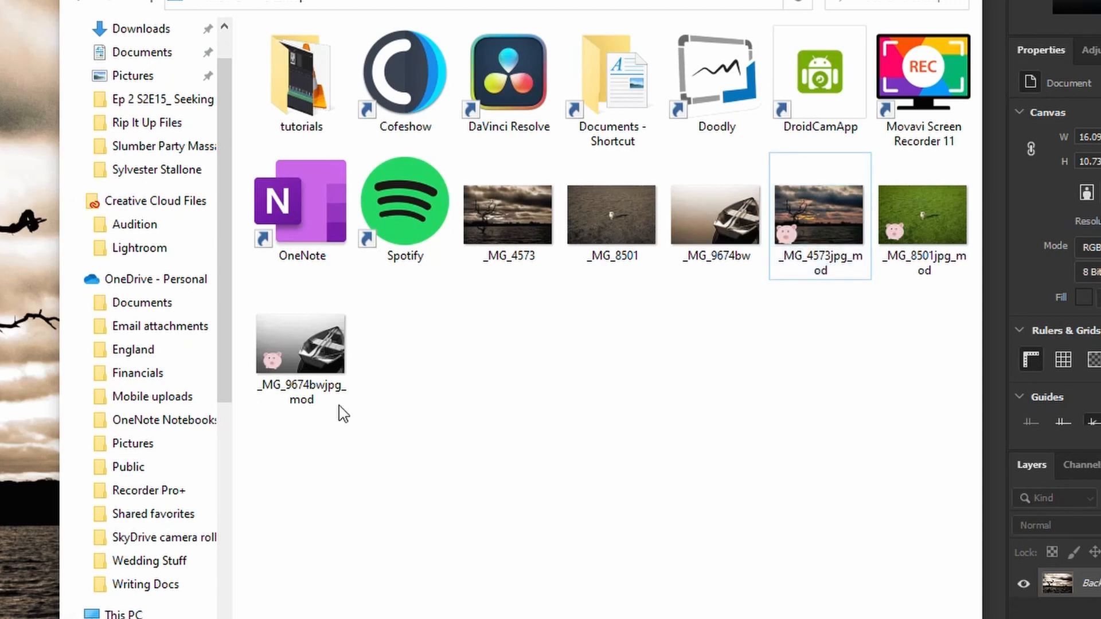